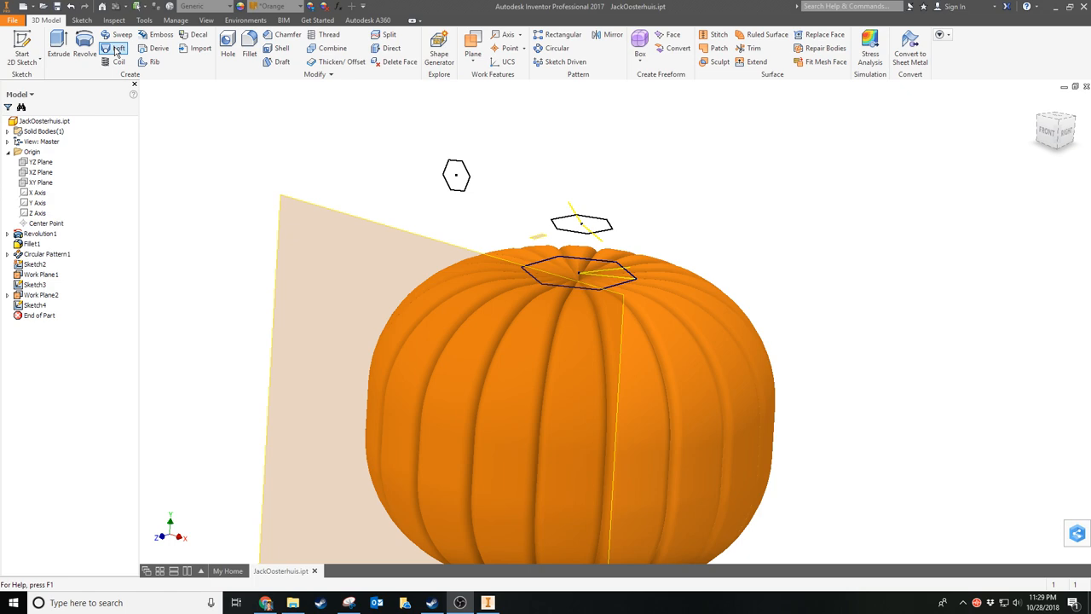
{"action": "mouse_move", "coordinate": [113, 49]}
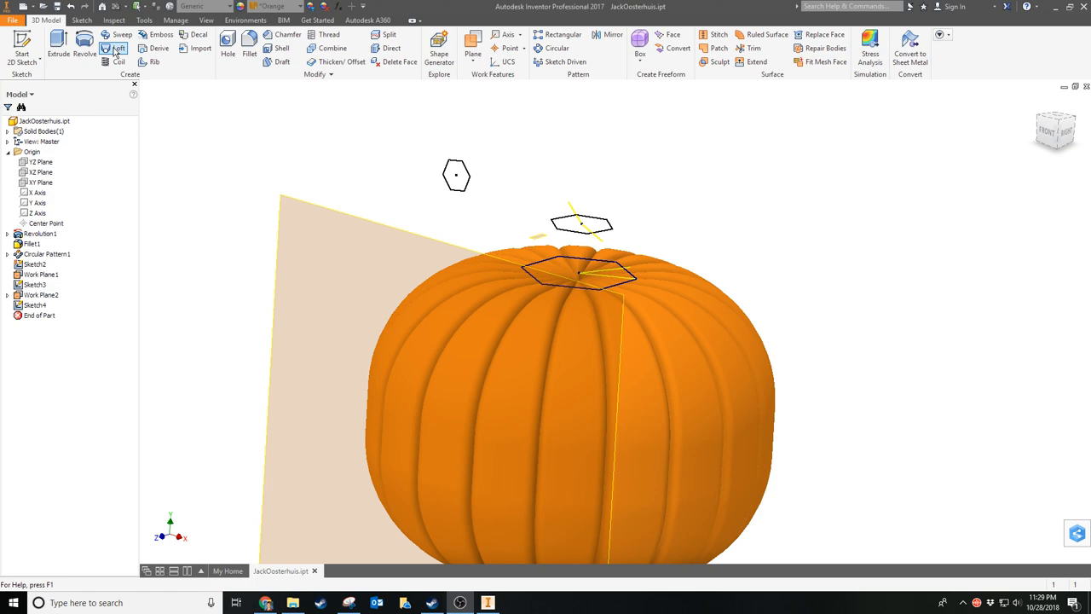
Step: Loft Sketch2, Sketch3 and Sketch4 into a curved hexagonal stem
{"action": "left_click", "coordinate": [114, 48]}
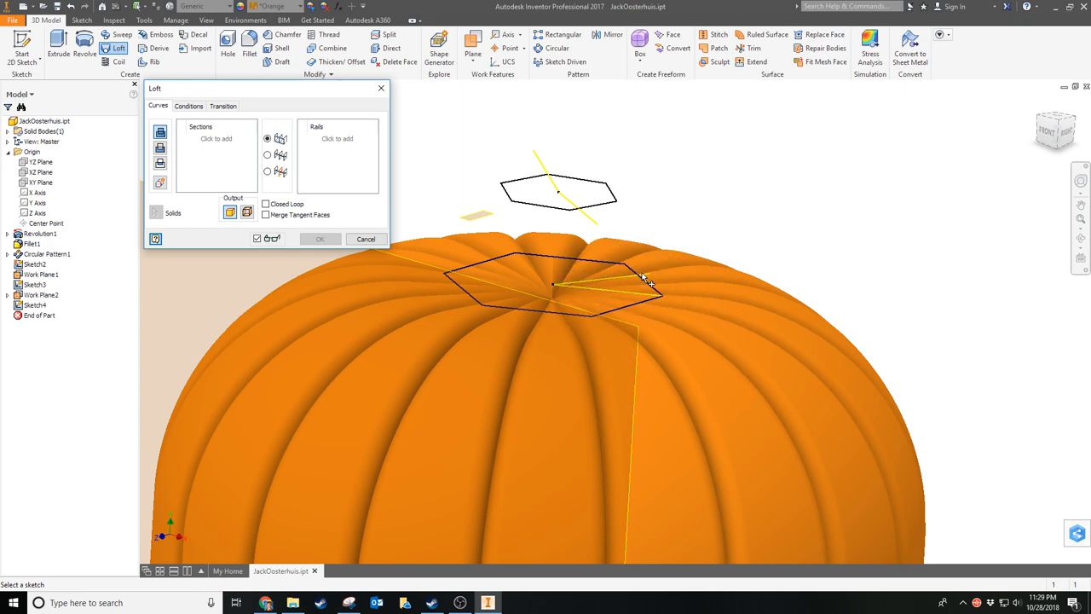
{"action": "mouse_move", "coordinate": [226, 141]}
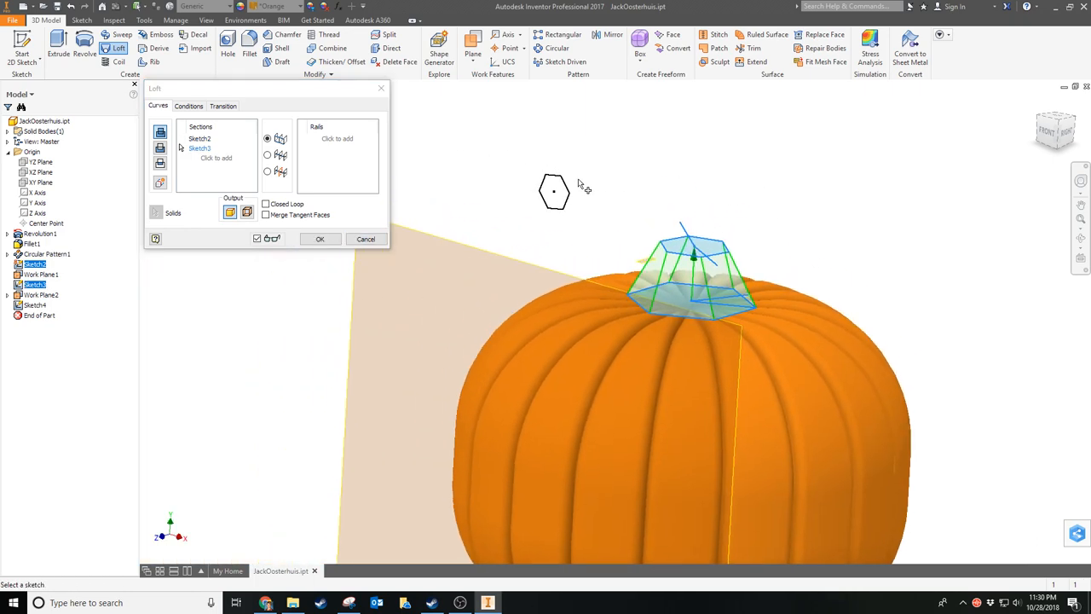
{"action": "left_click", "coordinate": [554, 192]}
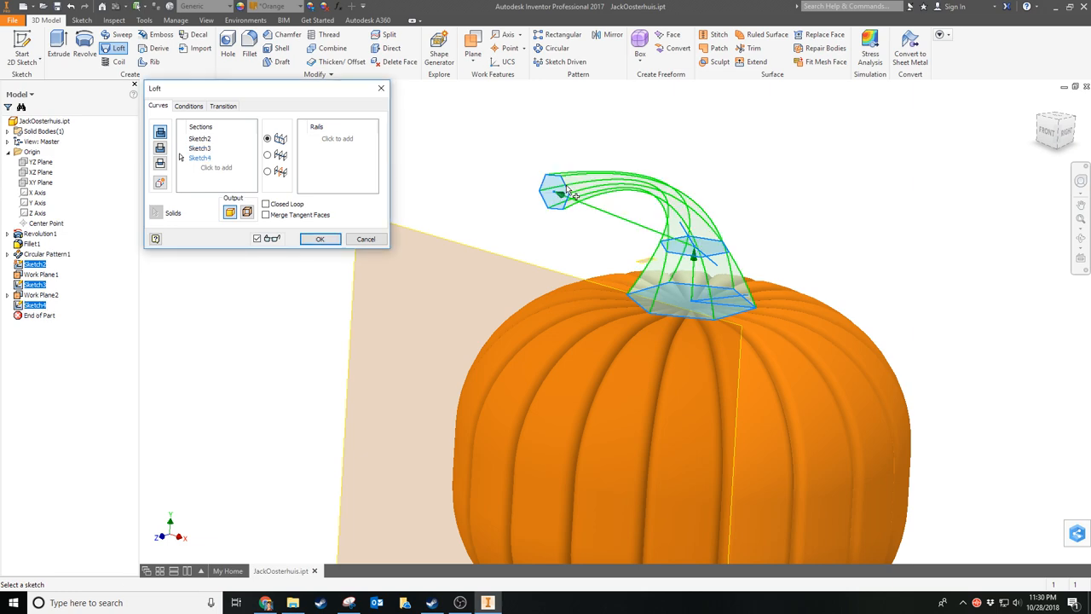
{"action": "mouse_move", "coordinate": [639, 247]}
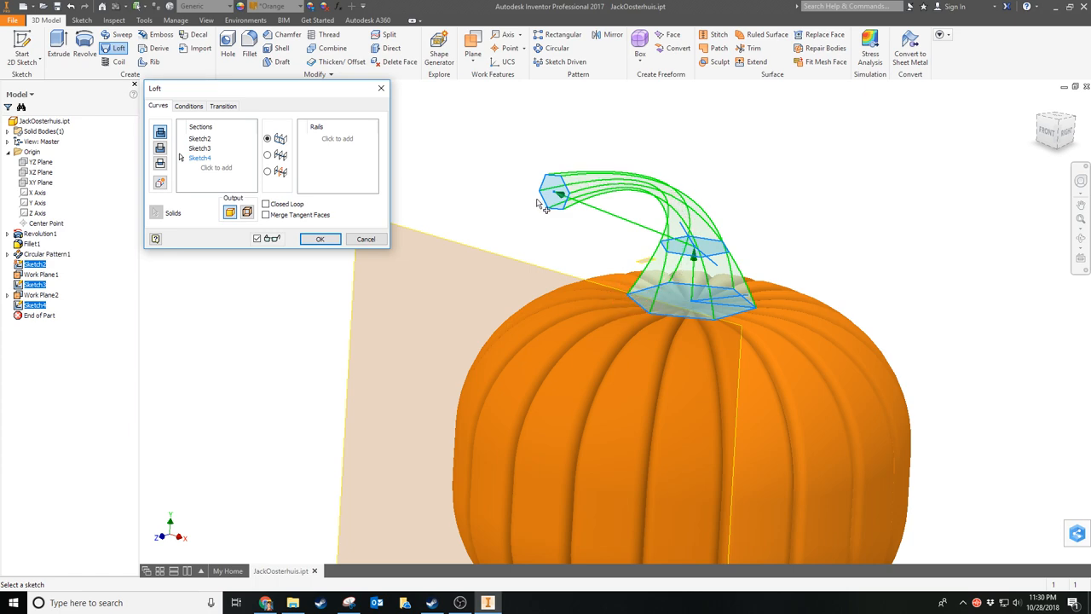
{"action": "left_click", "coordinate": [669, 298]}
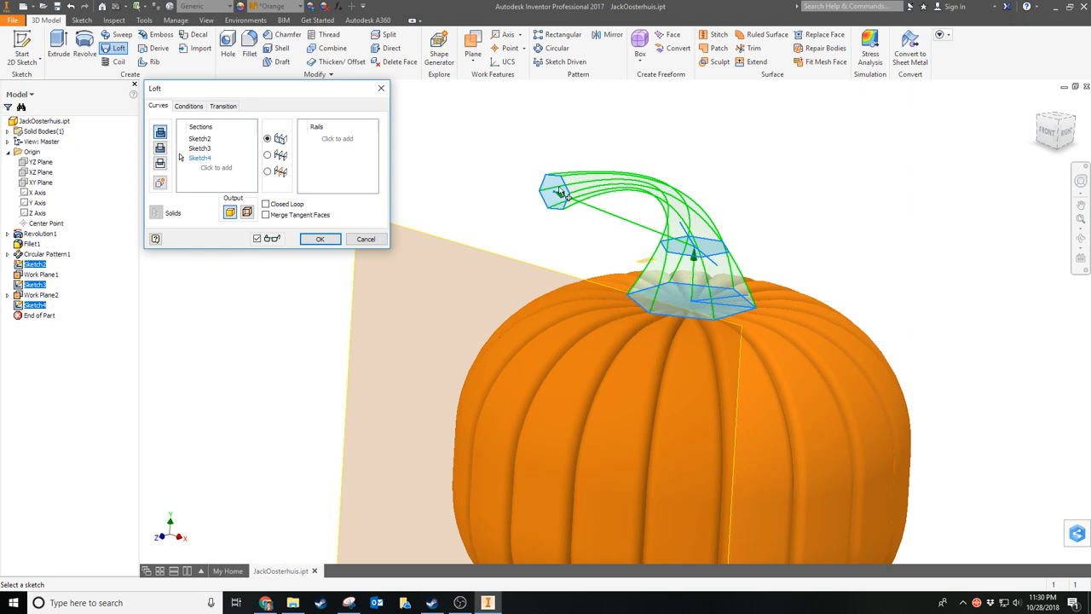
{"action": "mouse_move", "coordinate": [520, 204]}
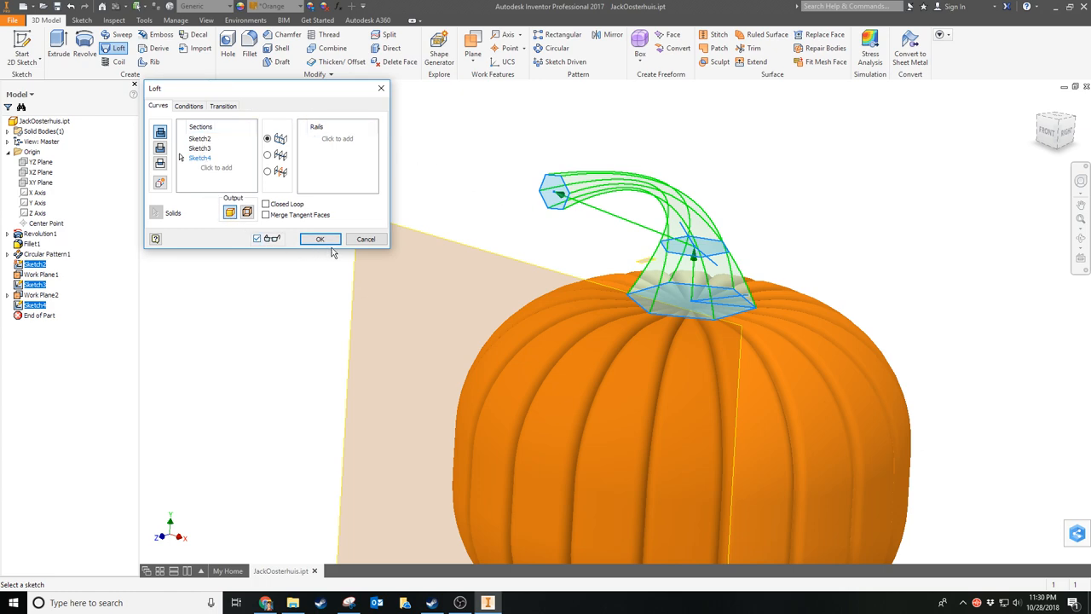
{"action": "left_click", "coordinate": [320, 239]}
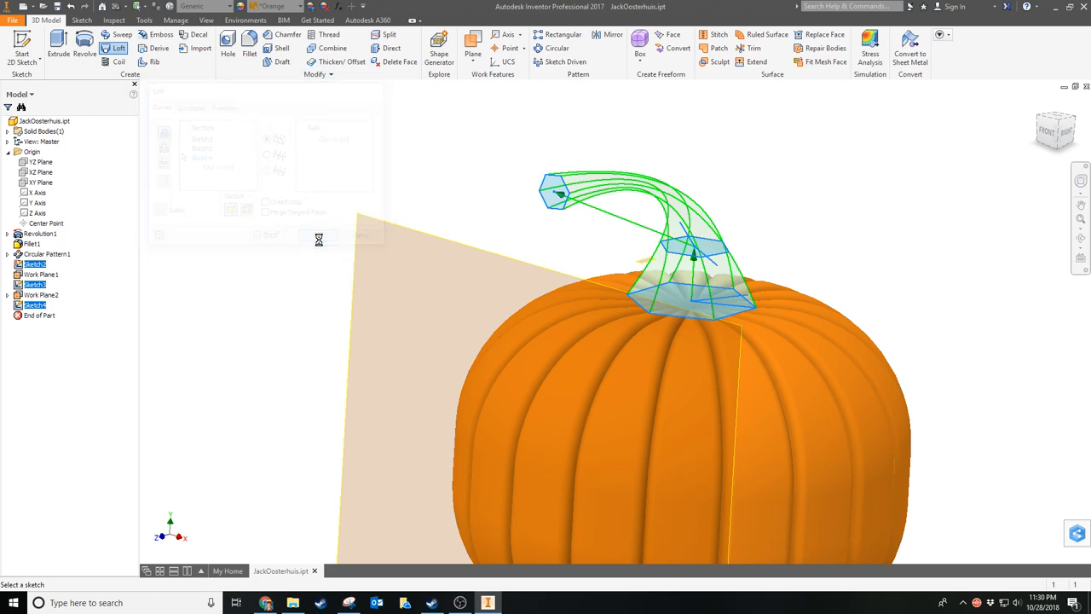
Step: Give the Loft1 stem body the Smooth - Dark Forest Green appearance
{"action": "left_click", "coordinate": [318, 235]}
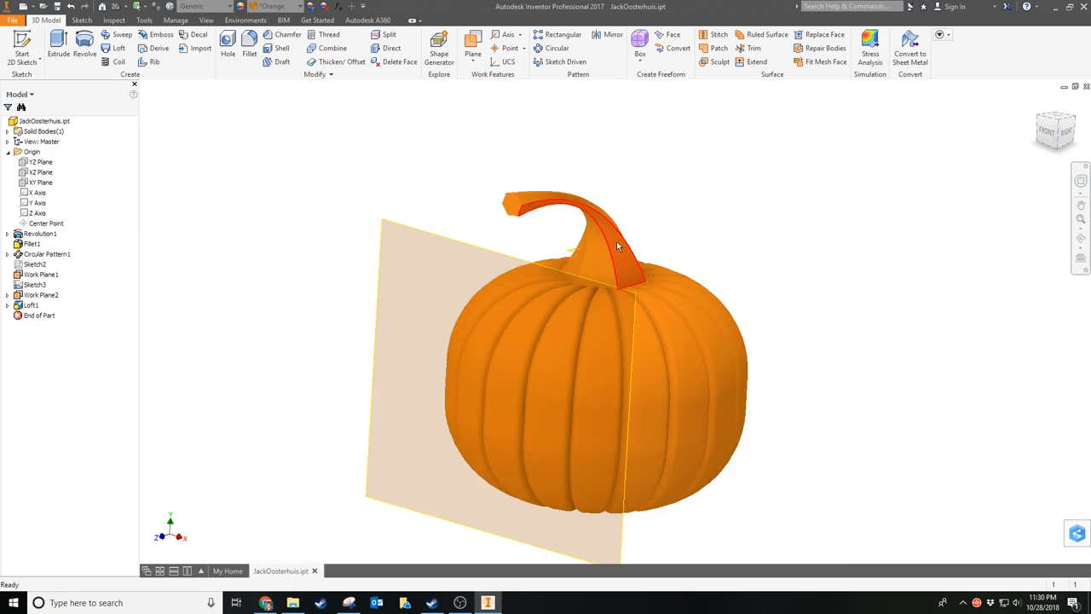
{"action": "left_click", "coordinate": [597, 247]}
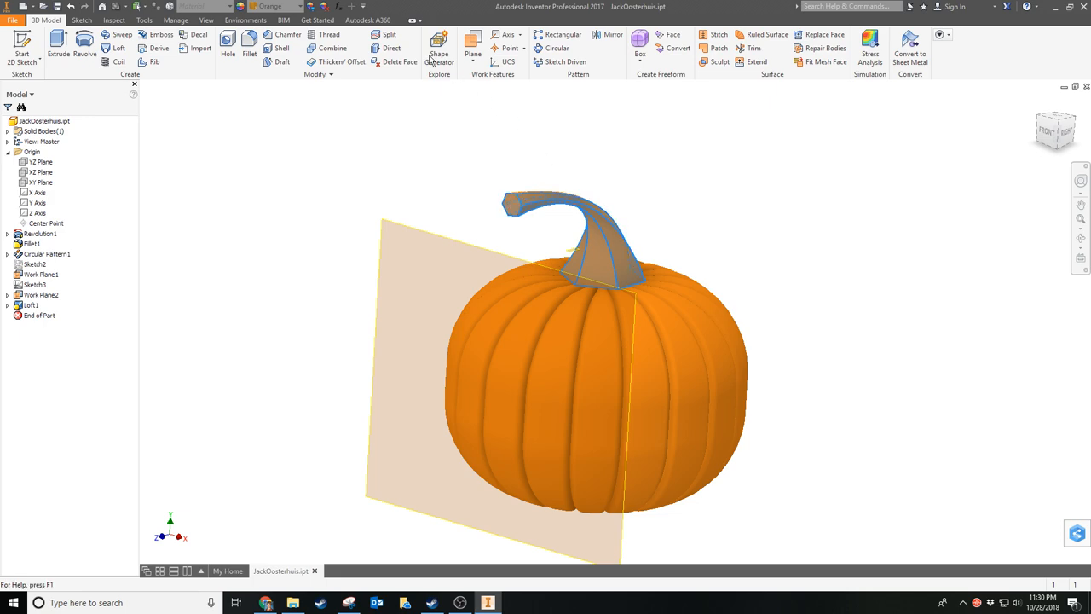
{"action": "left_click", "coordinate": [298, 6]}
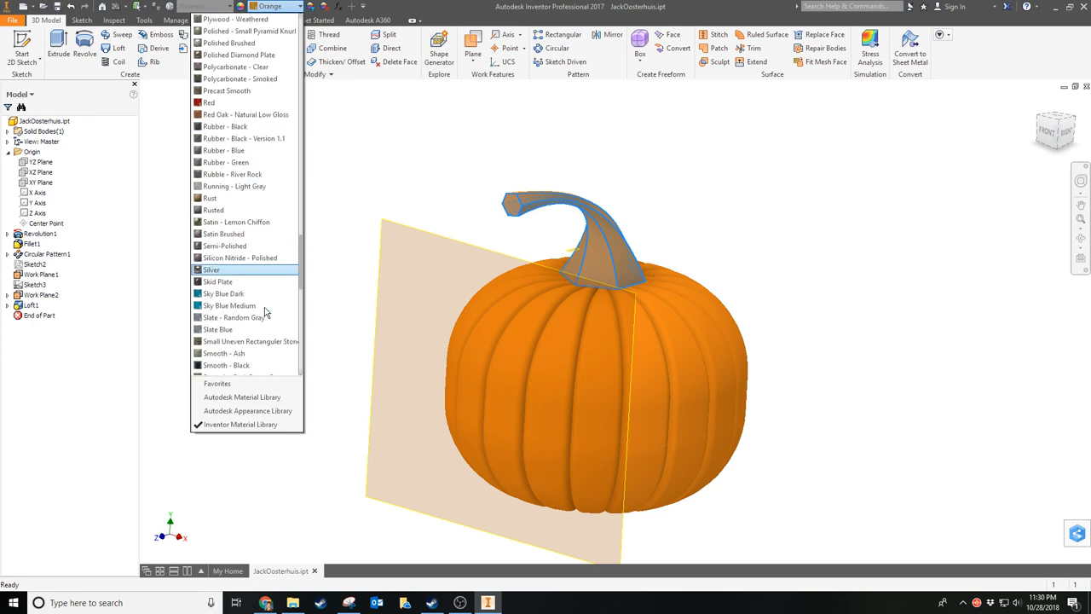
{"action": "scroll", "scroll_direction": "down", "scroll_amount": 3}
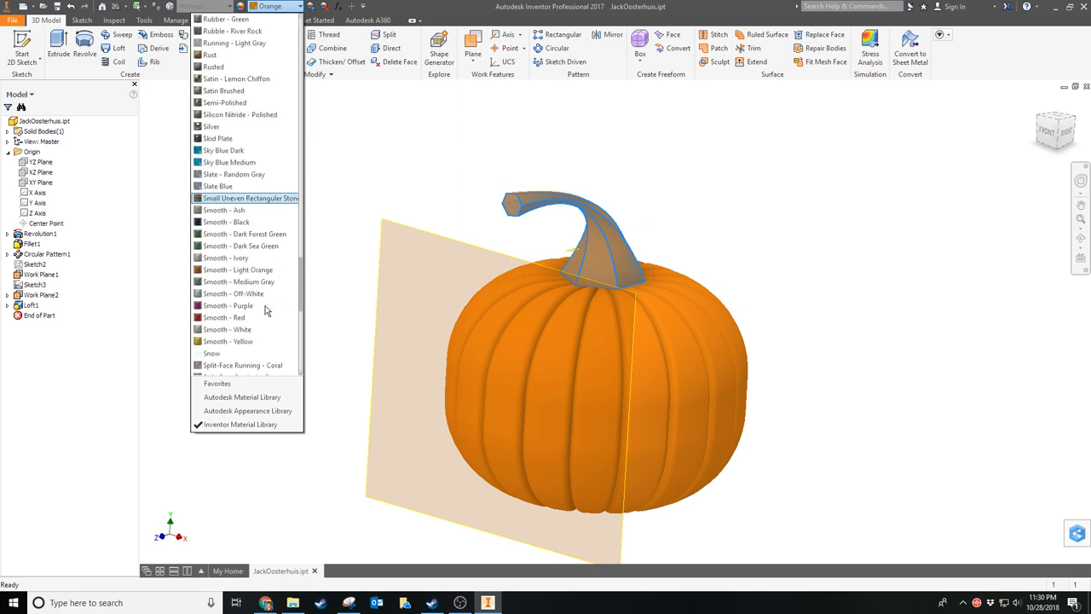
{"action": "scroll", "scroll_direction": "down", "scroll_amount": 3}
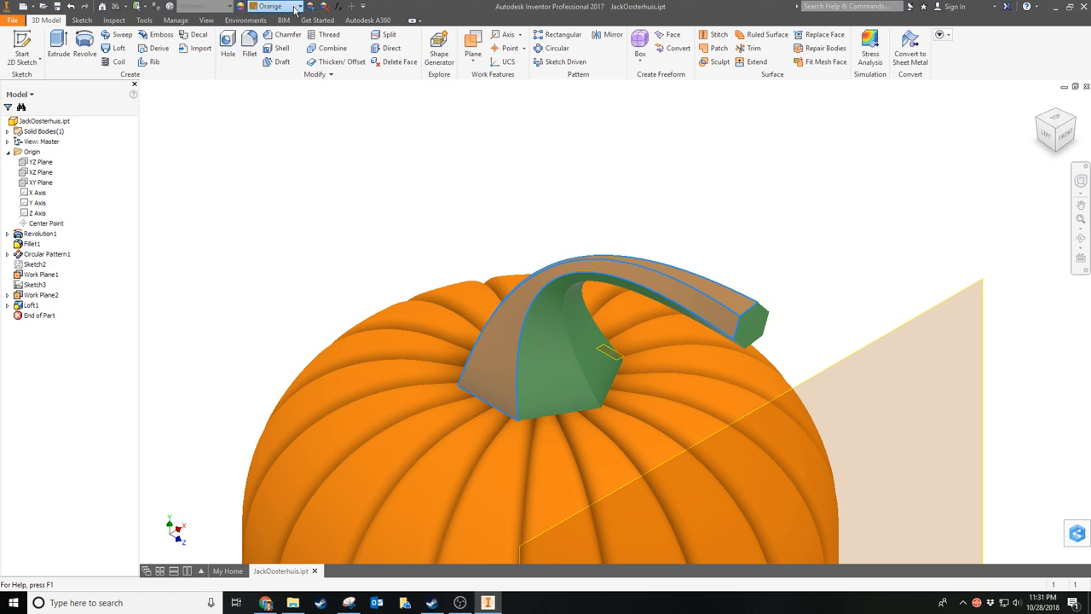
{"action": "left_click", "coordinate": [297, 6]}
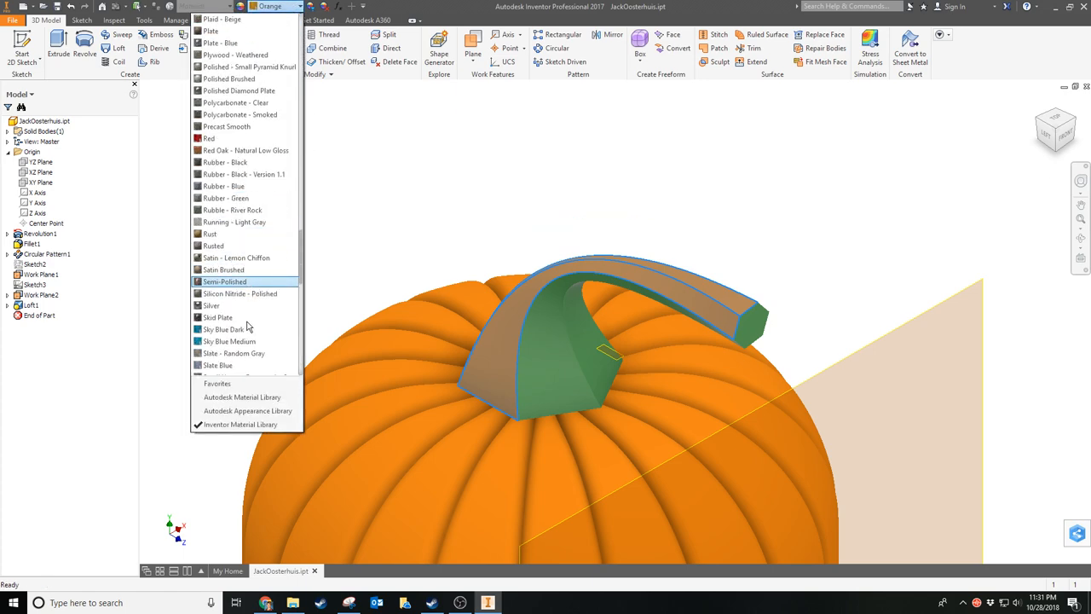
{"action": "scroll", "scroll_direction": "down", "scroll_amount": 3}
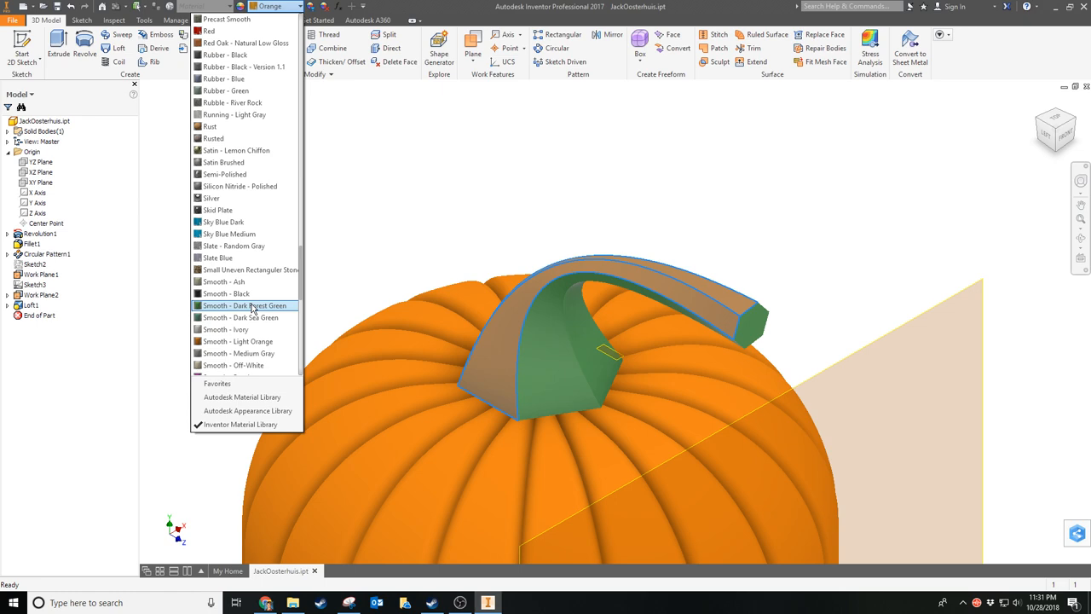
{"action": "left_click", "coordinate": [246, 305]}
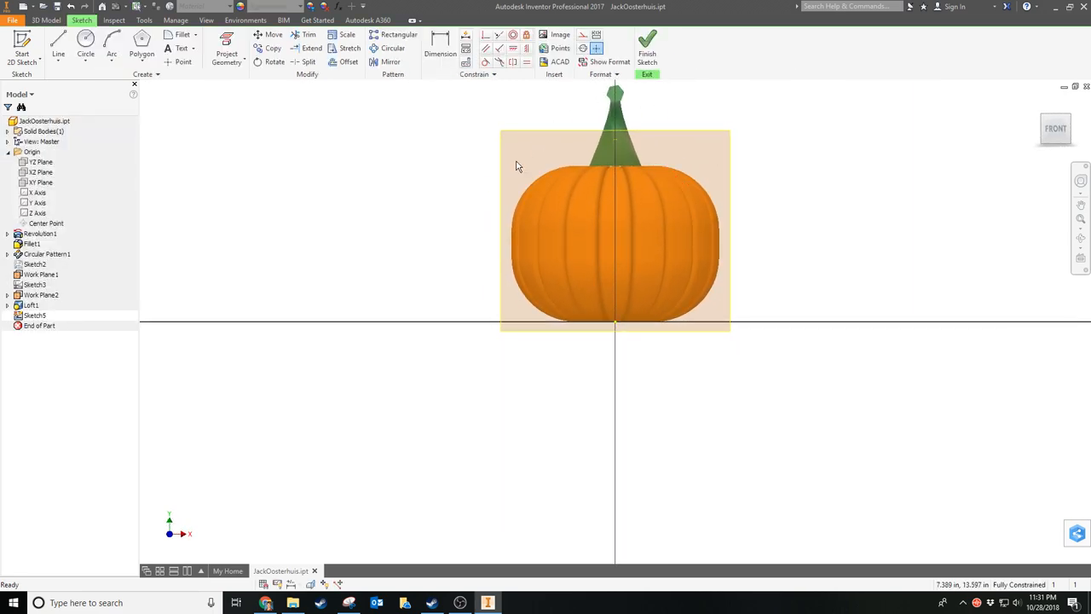
{"action": "mouse_move", "coordinate": [668, 142]}
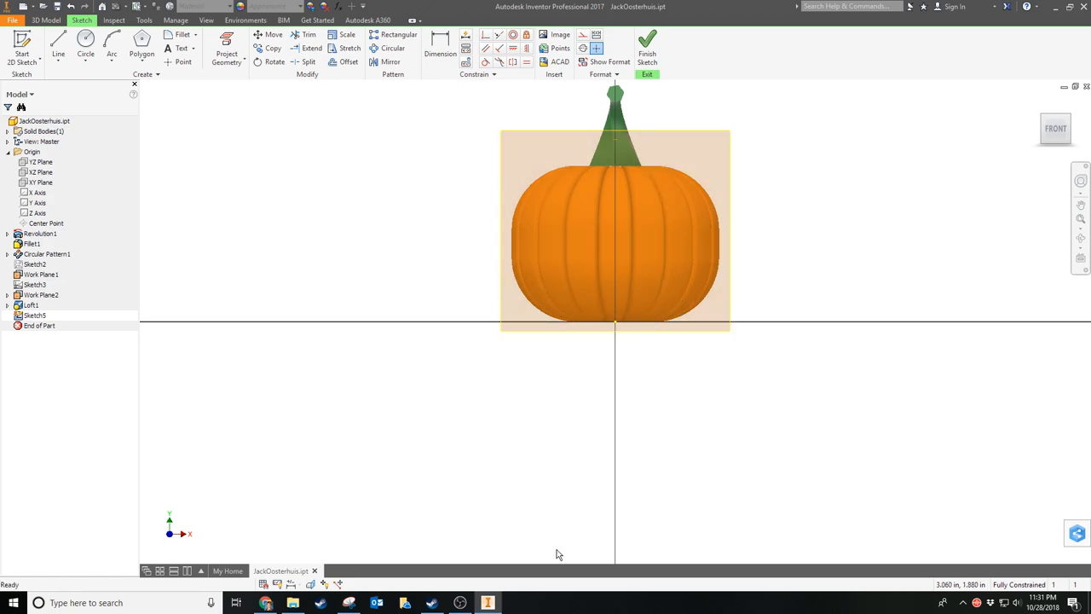
{"action": "mouse_move", "coordinate": [267, 603]}
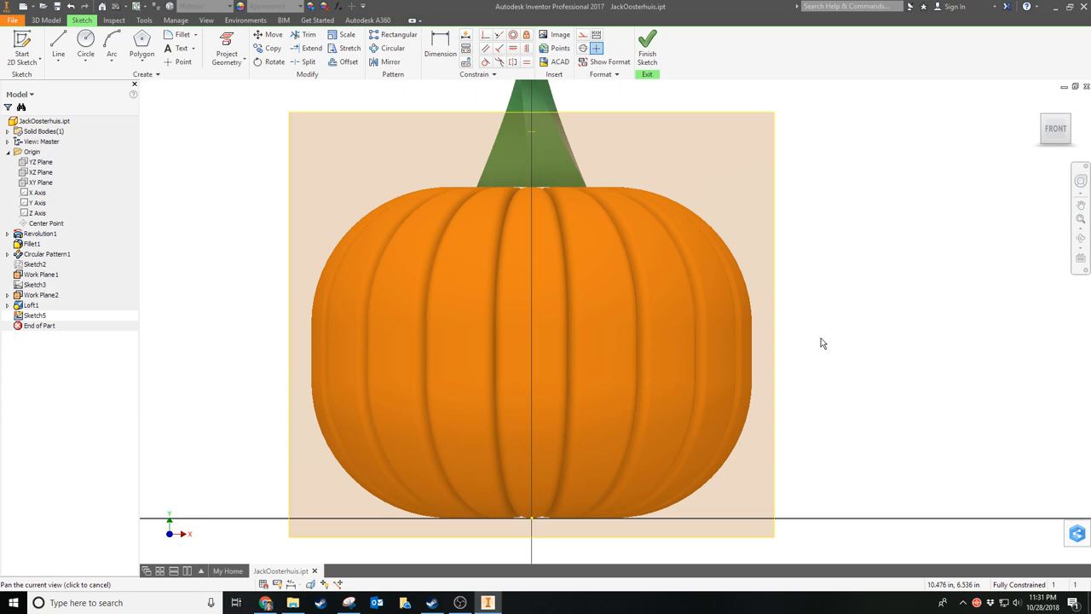
Step: Draw overlapping eye circles with slanted lines across the left and right eyes
{"action": "left_click", "coordinate": [85, 44]}
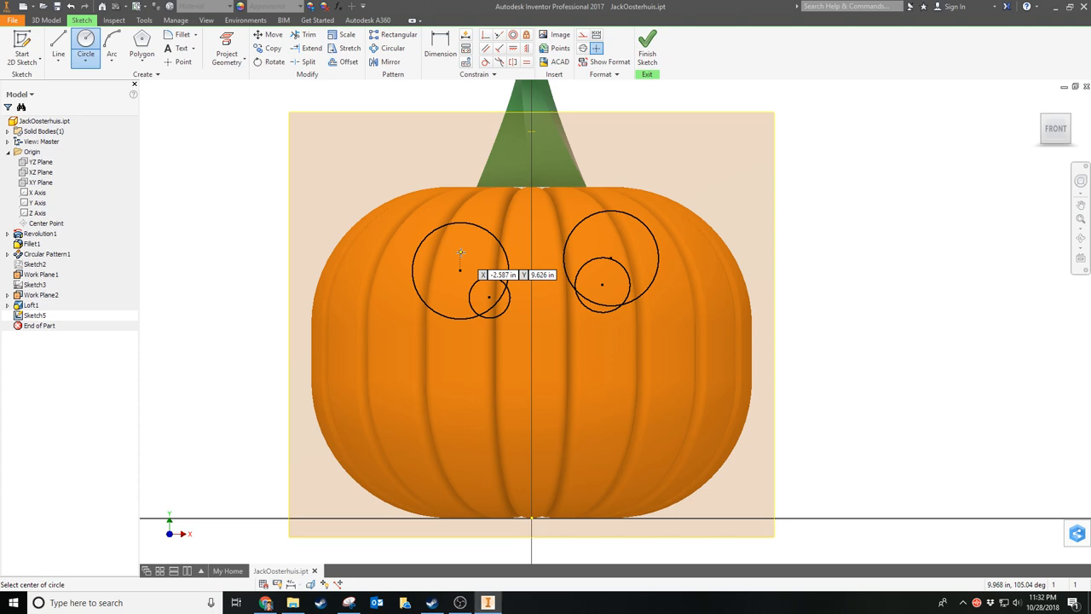
{"action": "left_click", "coordinate": [58, 47]}
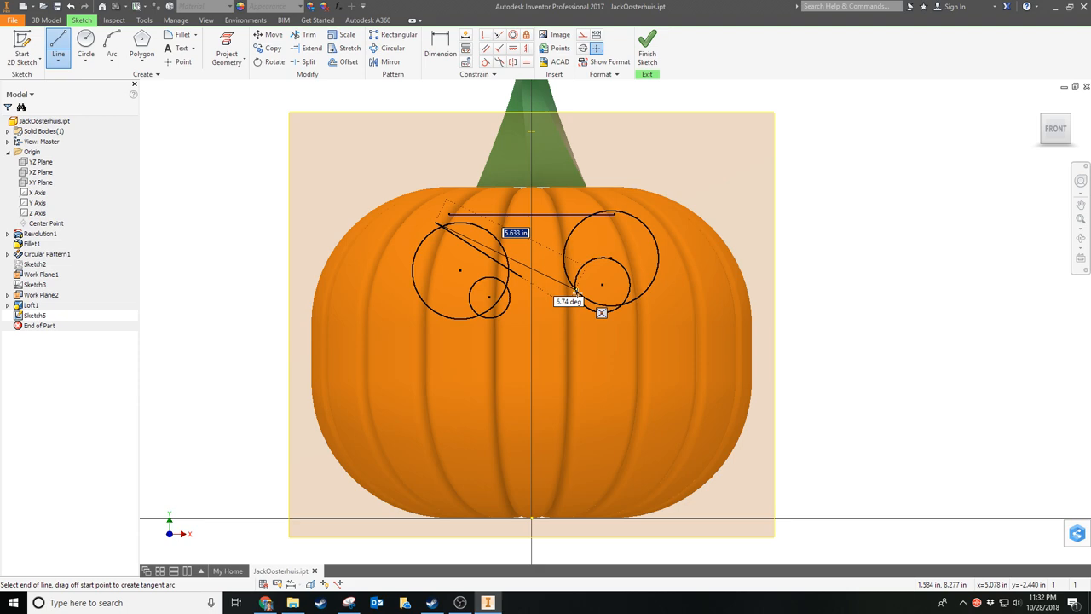
{"action": "left_click_drag", "start_coordinate": [601, 294], "coordinate": [558, 281]}
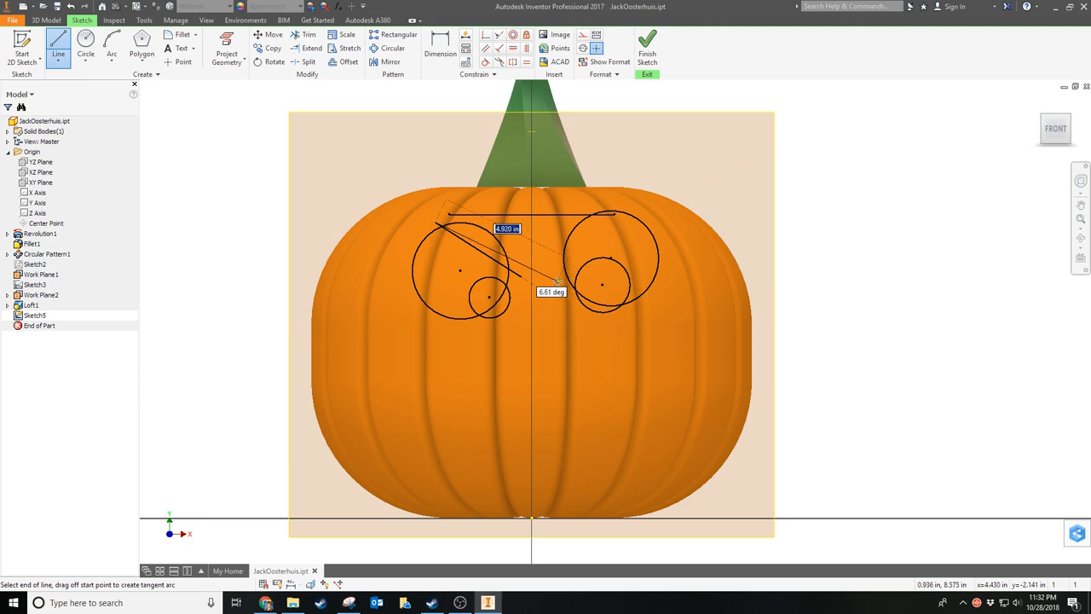
{"action": "left_click", "coordinate": [554, 281]}
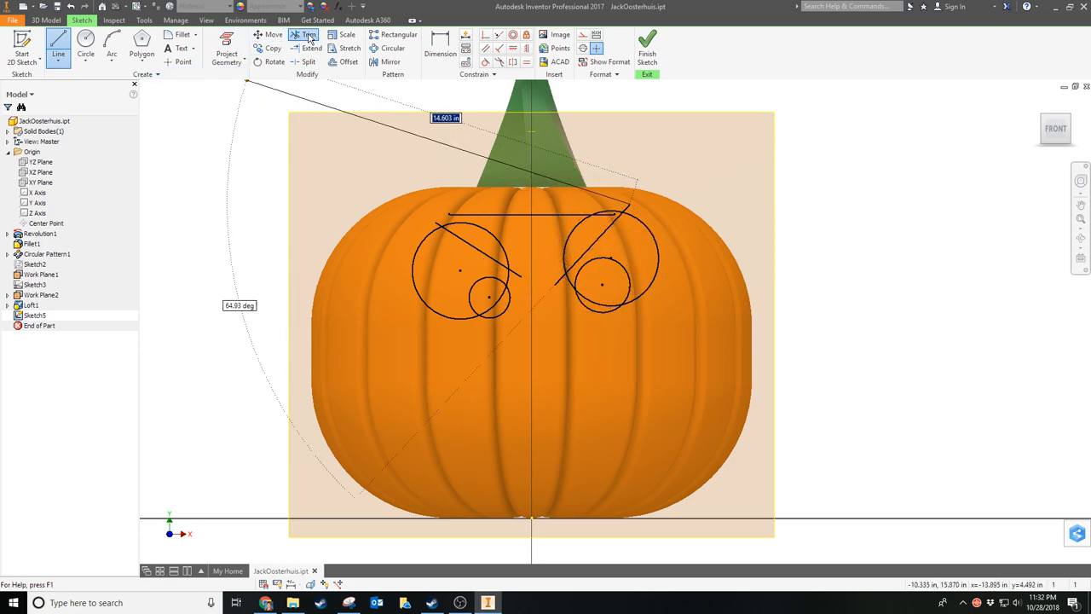
Step: Trim the eye circle arcs and overhanging line segments into angry crescents
{"action": "left_click", "coordinate": [308, 35]}
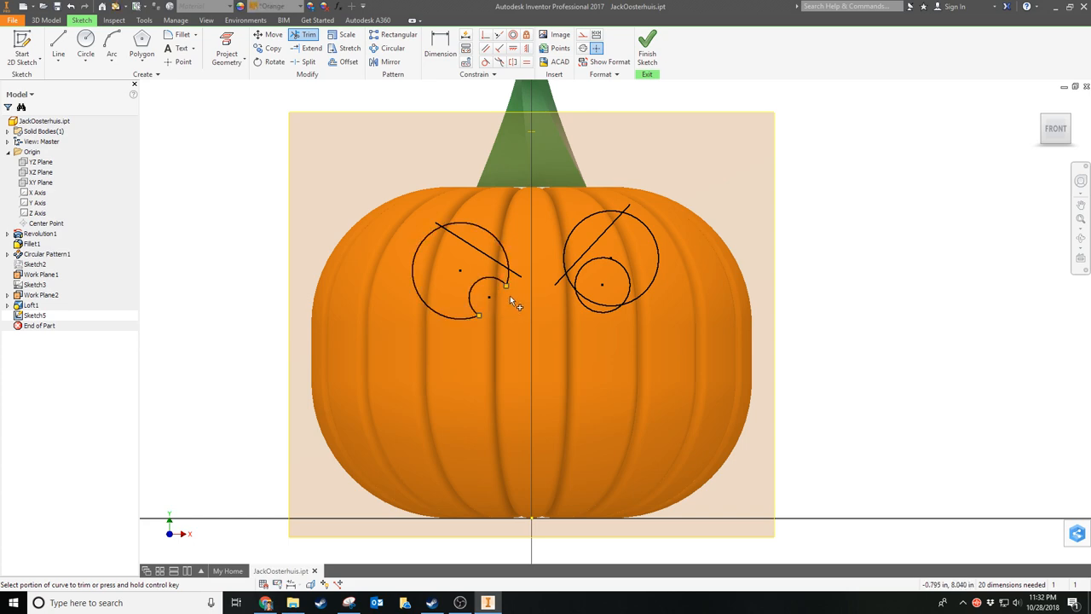
{"action": "left_click", "coordinate": [507, 277]}
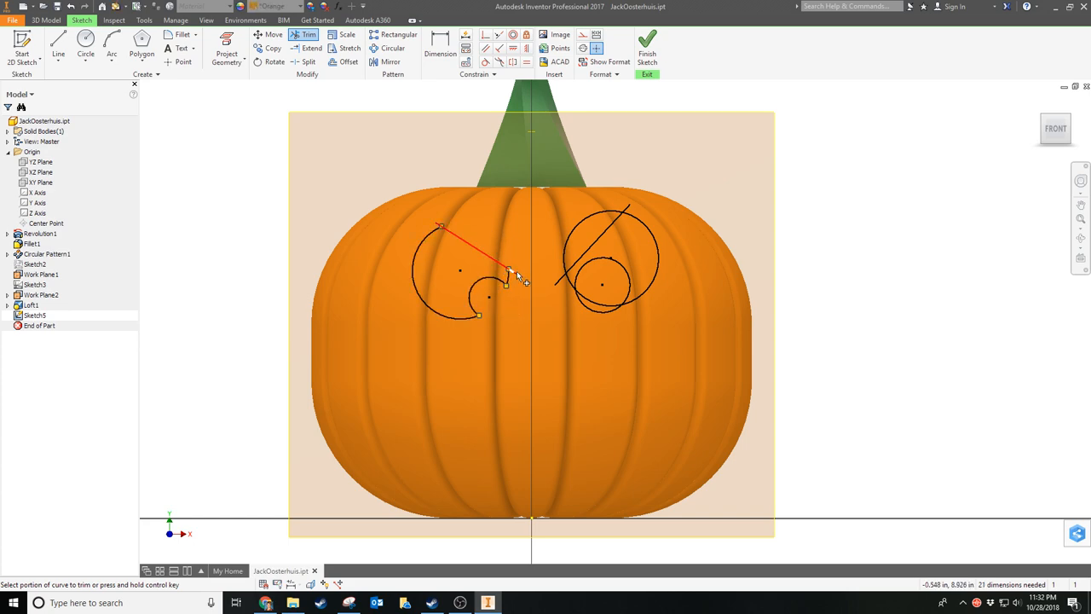
{"action": "left_click", "coordinate": [512, 277]}
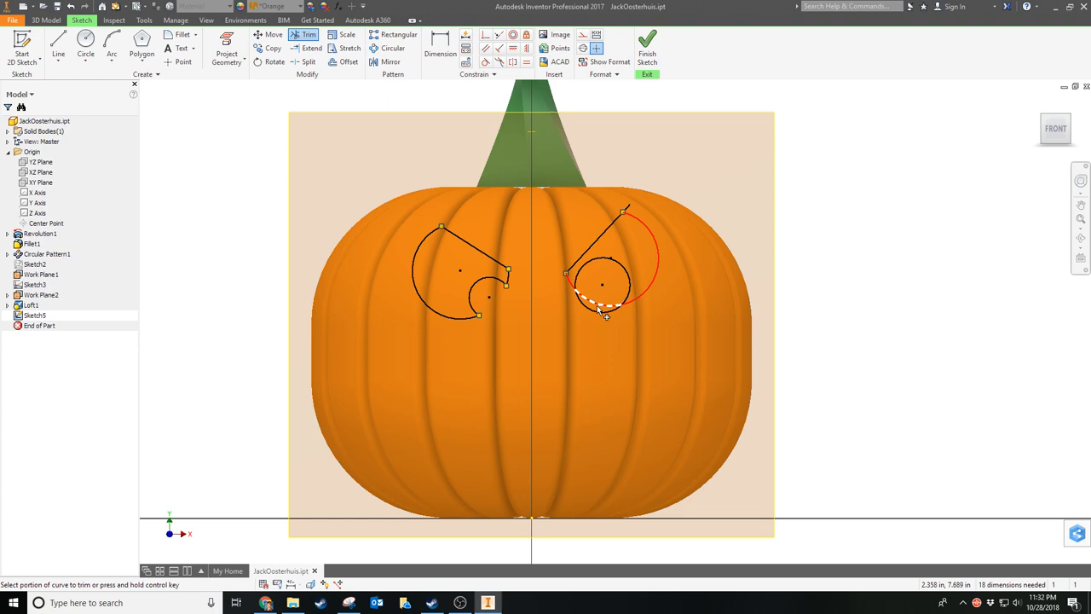
{"action": "left_click", "coordinate": [604, 313]}
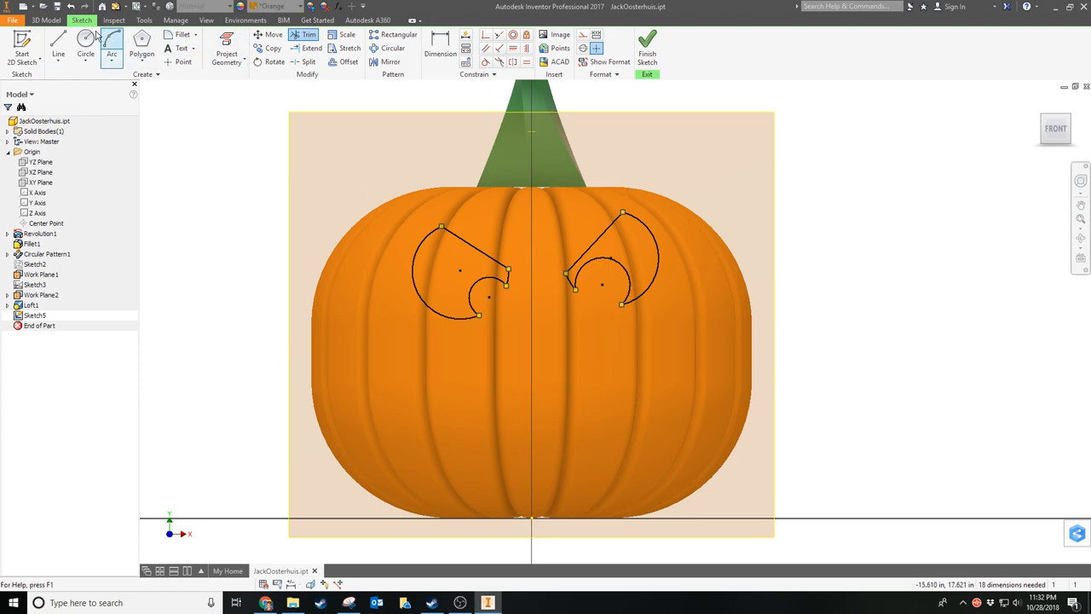
{"action": "left_click", "coordinate": [58, 43]}
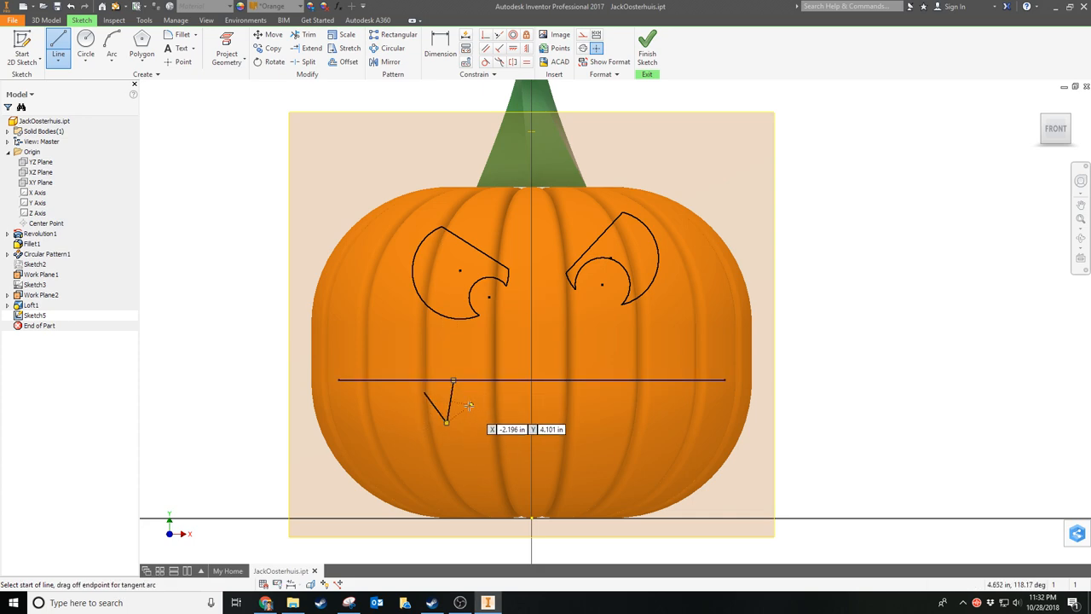
Step: Draw the triangular nose and zigzag toothy mouth, then finish the sketch
{"action": "left_click", "coordinate": [486, 370]}
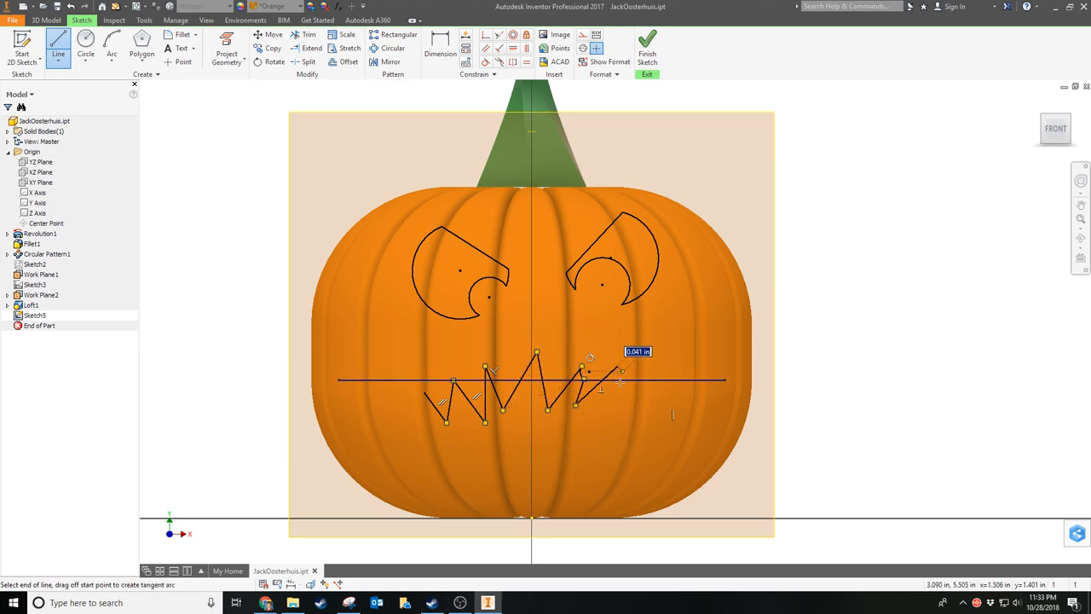
{"action": "left_click", "coordinate": [563, 431]}
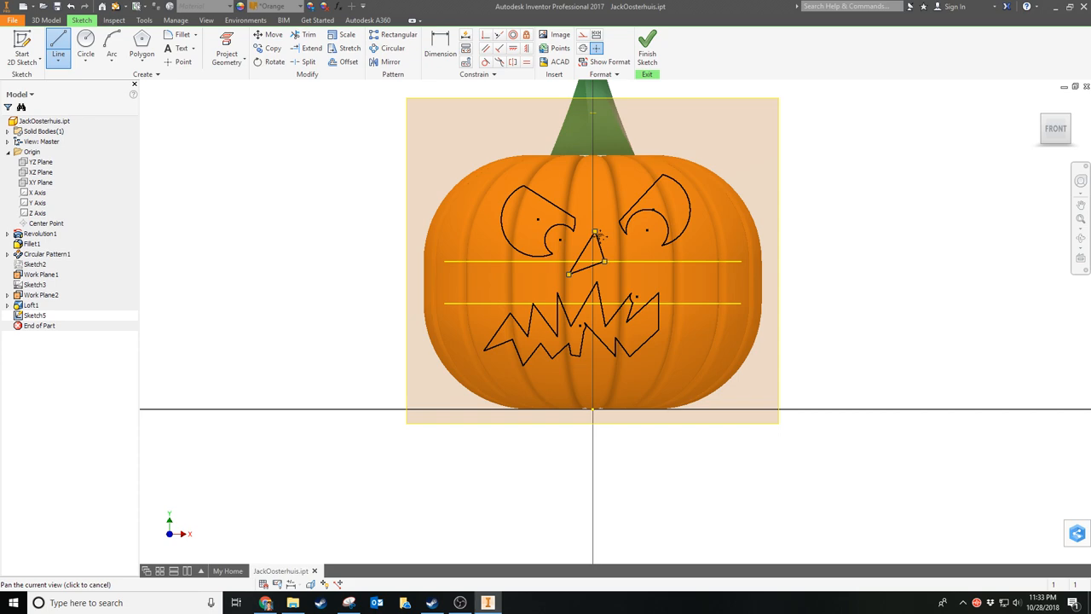
{"action": "left_click", "coordinate": [647, 46]}
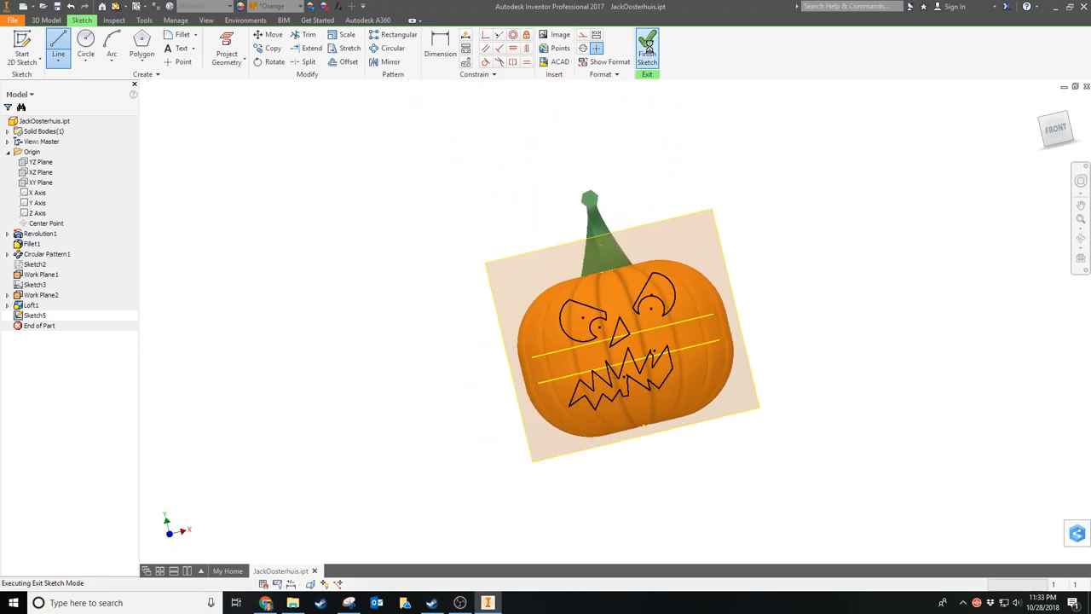
Step: Extrude the eye, nose and mouth profiles as an 8 in cut
{"action": "left_click", "coordinate": [647, 49]}
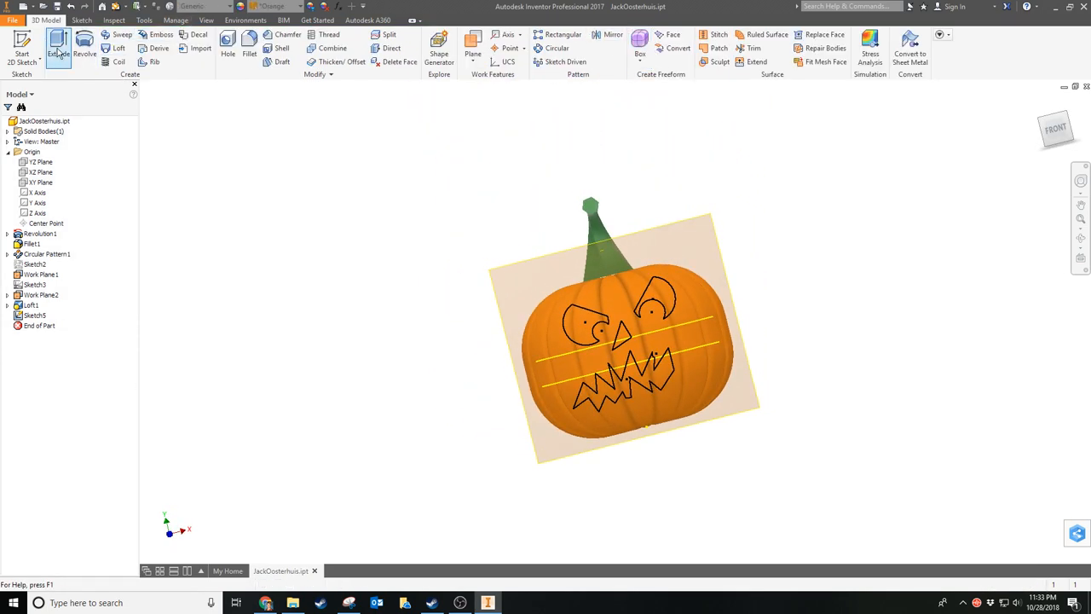
{"action": "left_click", "coordinate": [57, 47]}
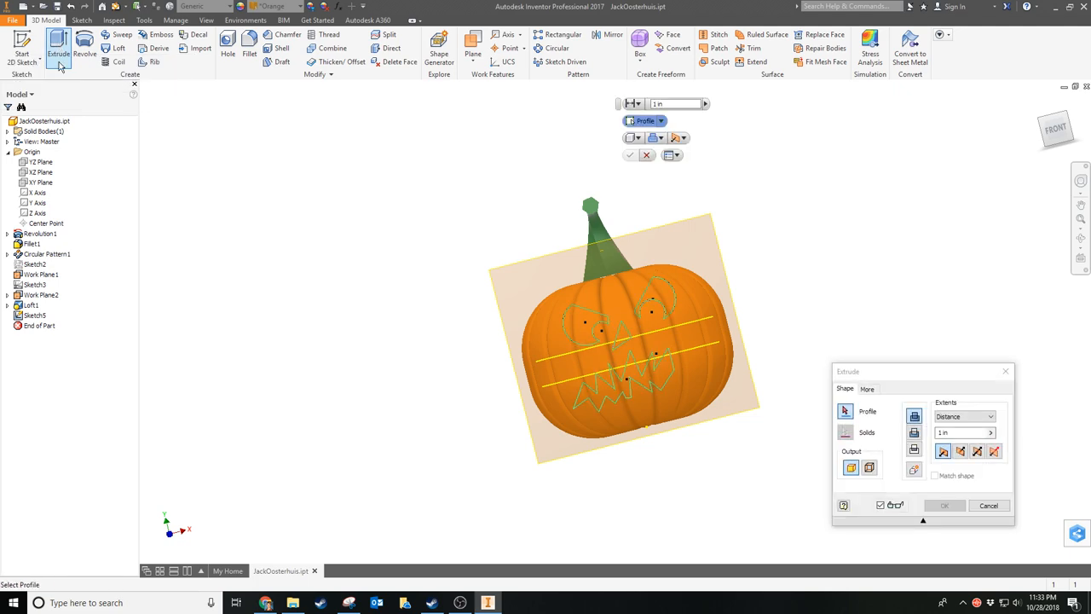
{"action": "left_click", "coordinate": [584, 328]}
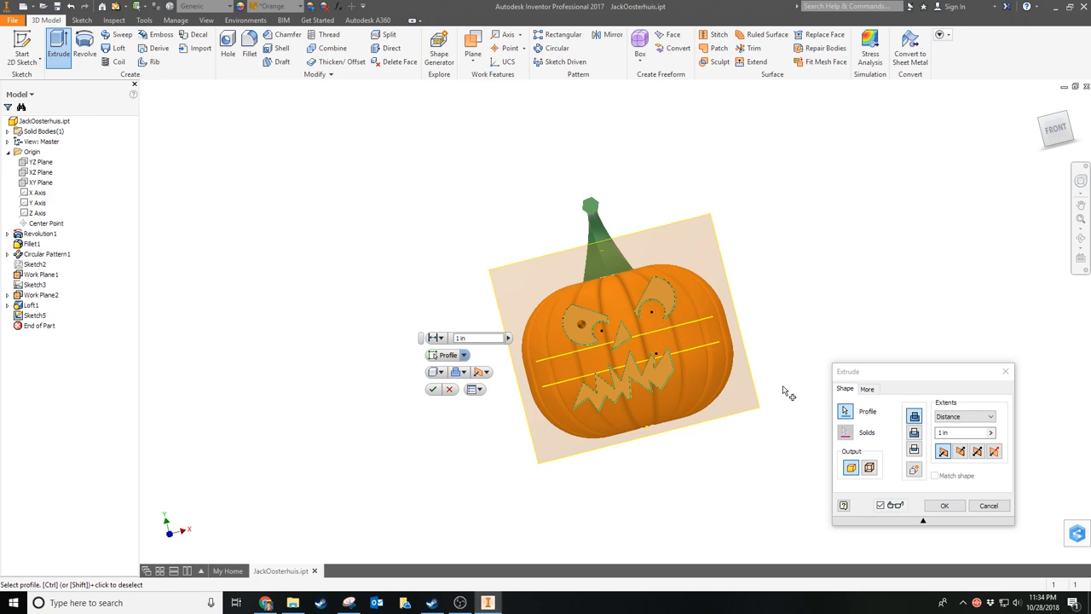
{"action": "left_click_drag", "start_coordinate": [922, 371], "coordinate": [420, 260]}
{"action": "type", "text": "8"}
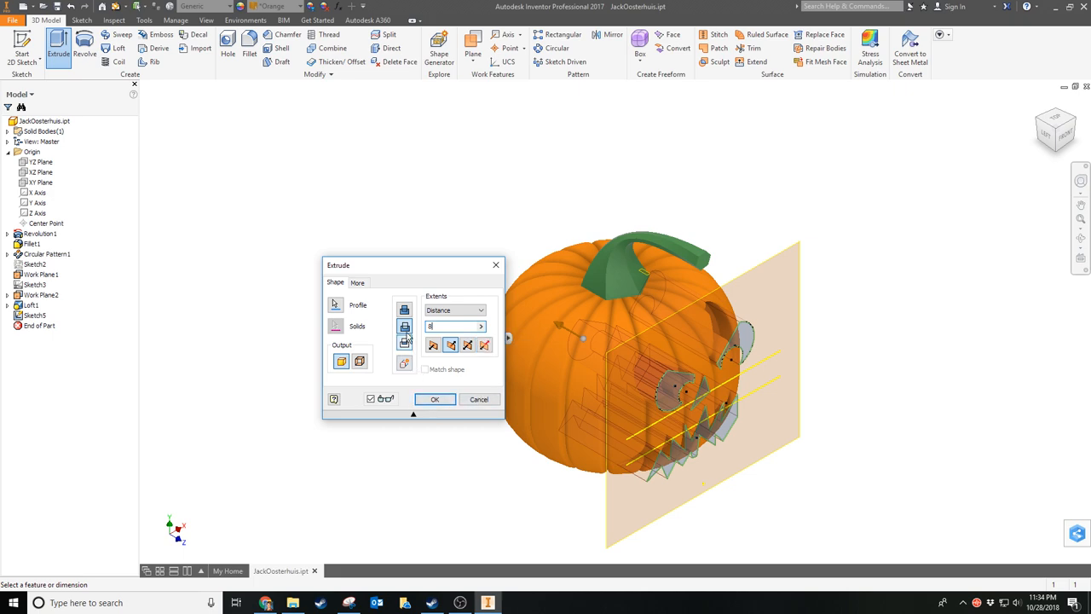
{"action": "mouse_move", "coordinate": [404, 327]}
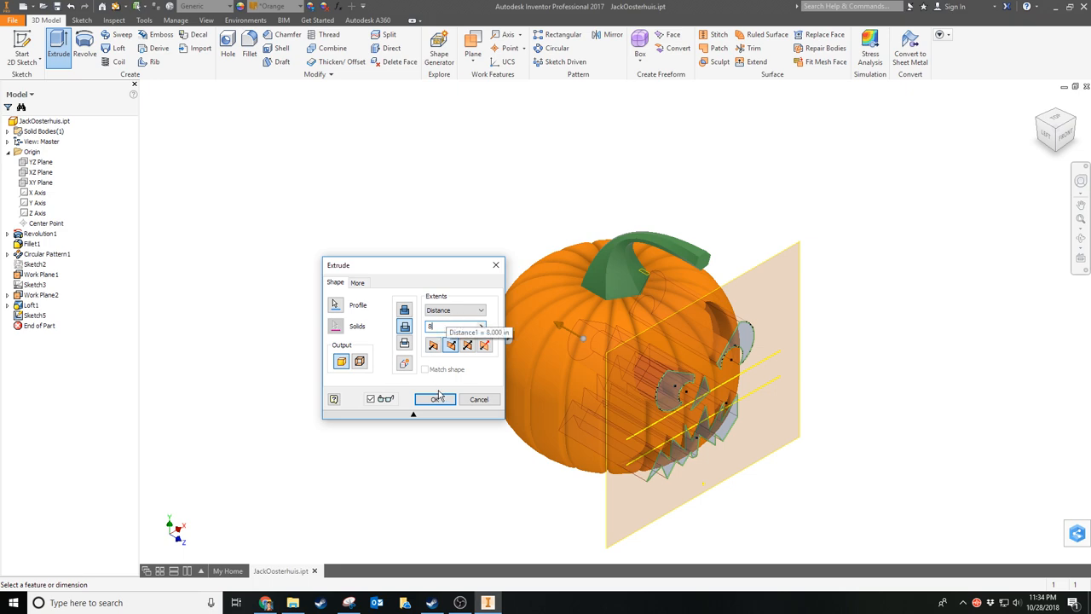
{"action": "left_click", "coordinate": [436, 399]}
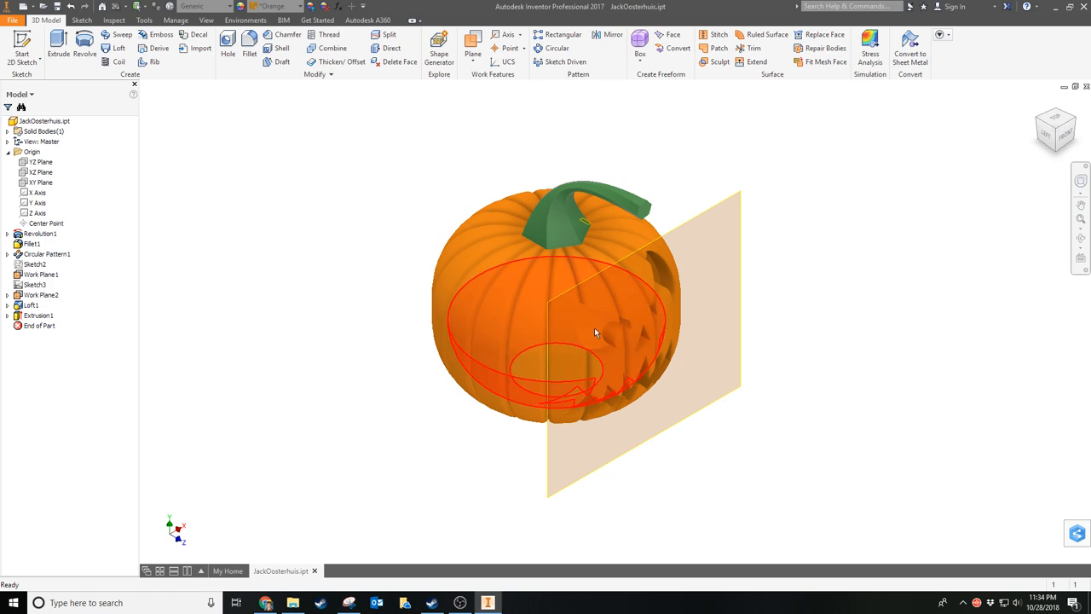
{"action": "mouse_move", "coordinate": [584, 342]}
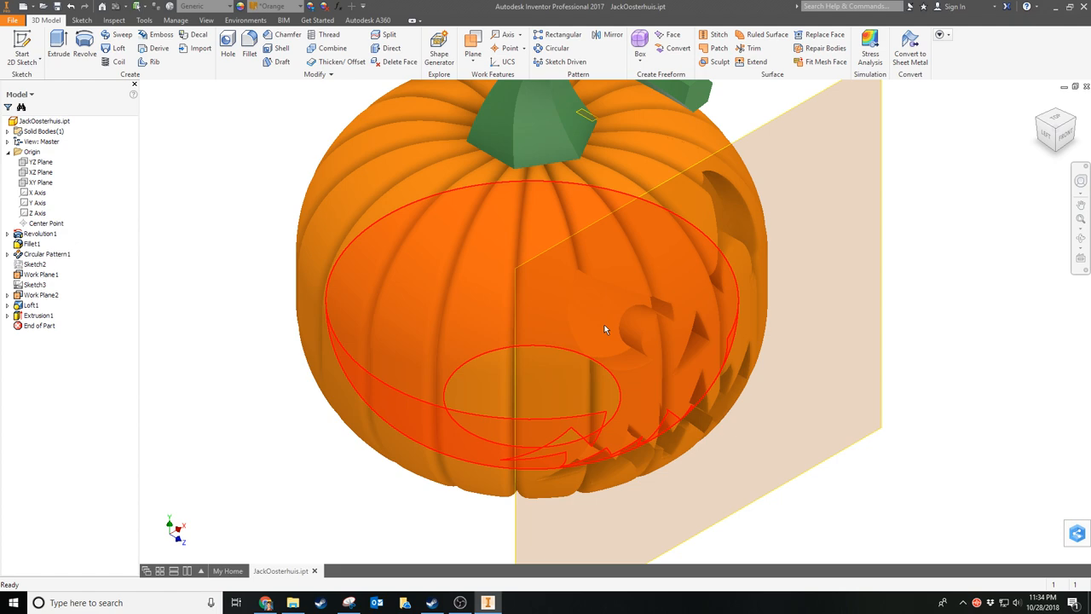
{"action": "mouse_move", "coordinate": [610, 324]}
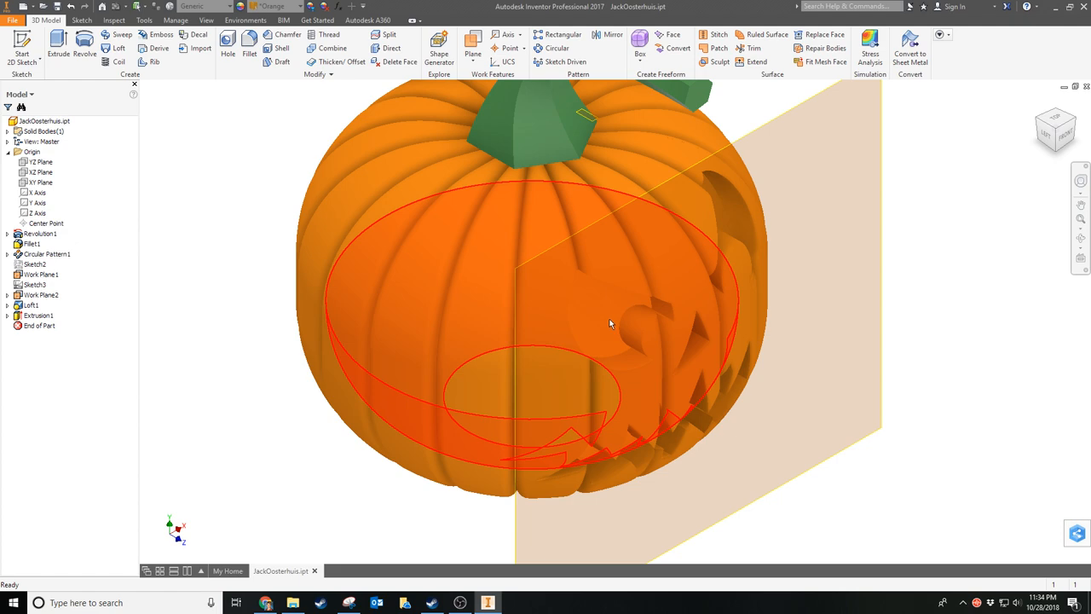
Step: Color the interior faces behind the carved openings Yellow and orbit to check
{"action": "left_click", "coordinate": [610, 324]}
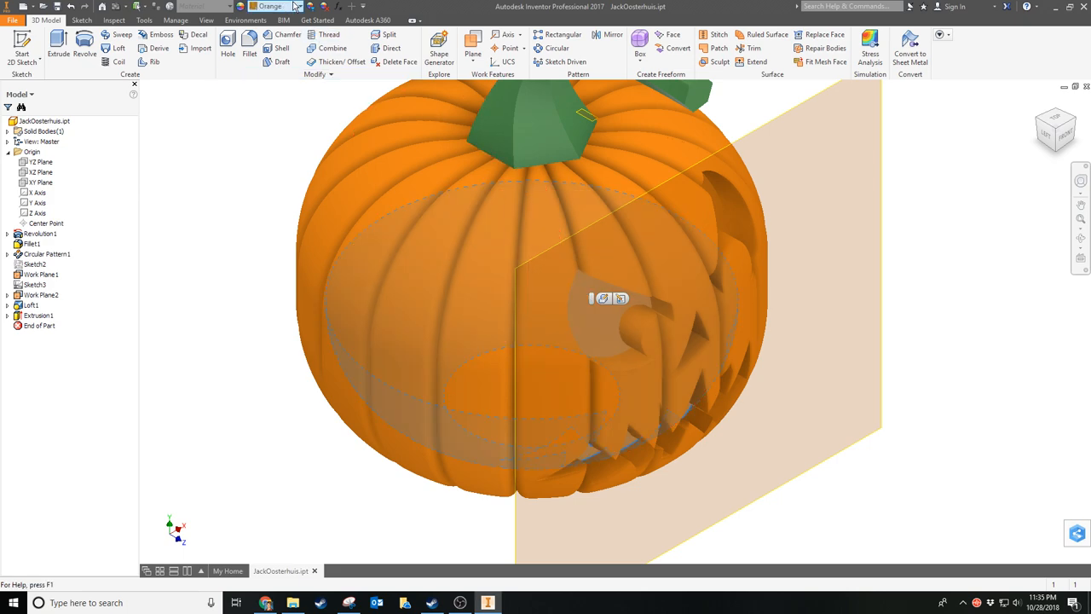
{"action": "left_click", "coordinate": [297, 6]}
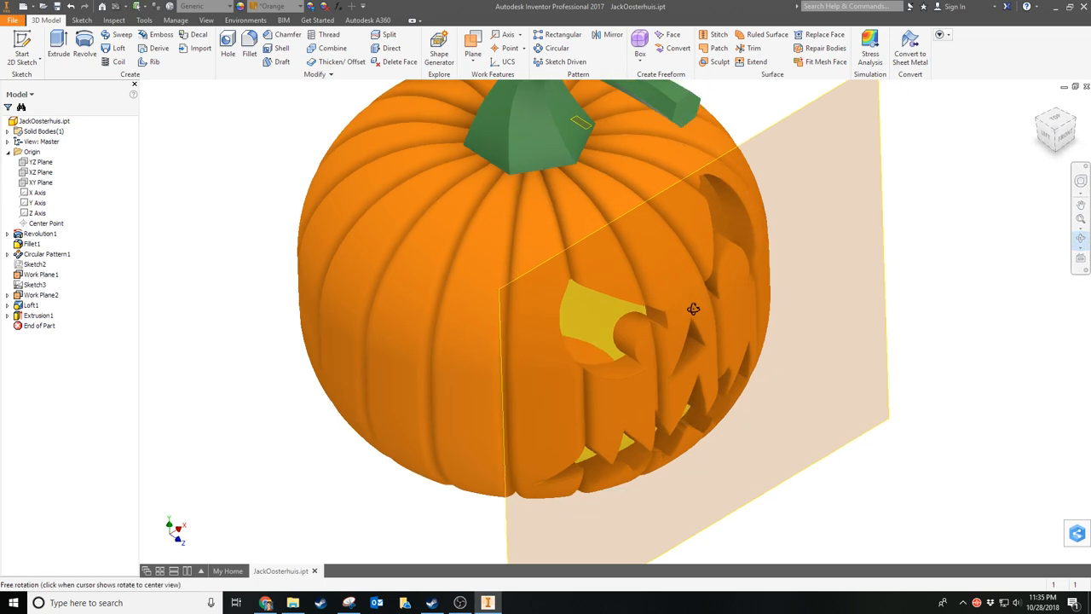
{"action": "left_click_drag", "start_coordinate": [693, 309], "coordinate": [577, 219]}
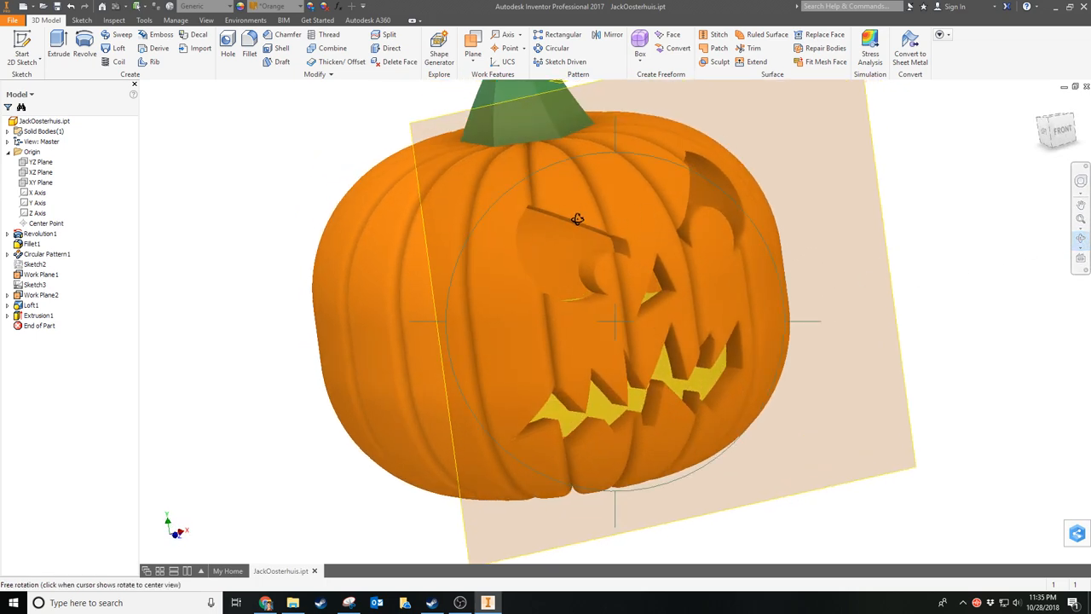